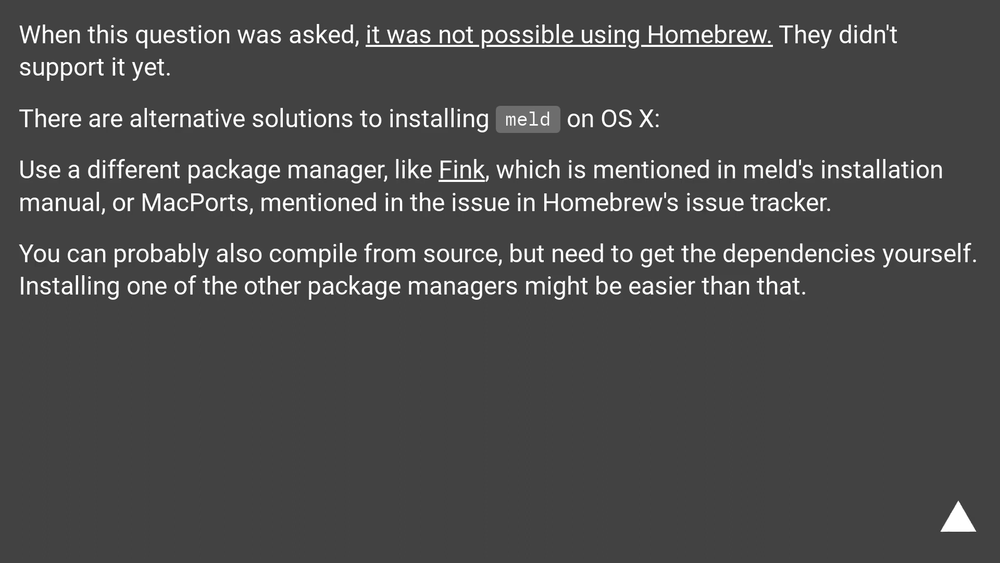
left_click(958, 517)
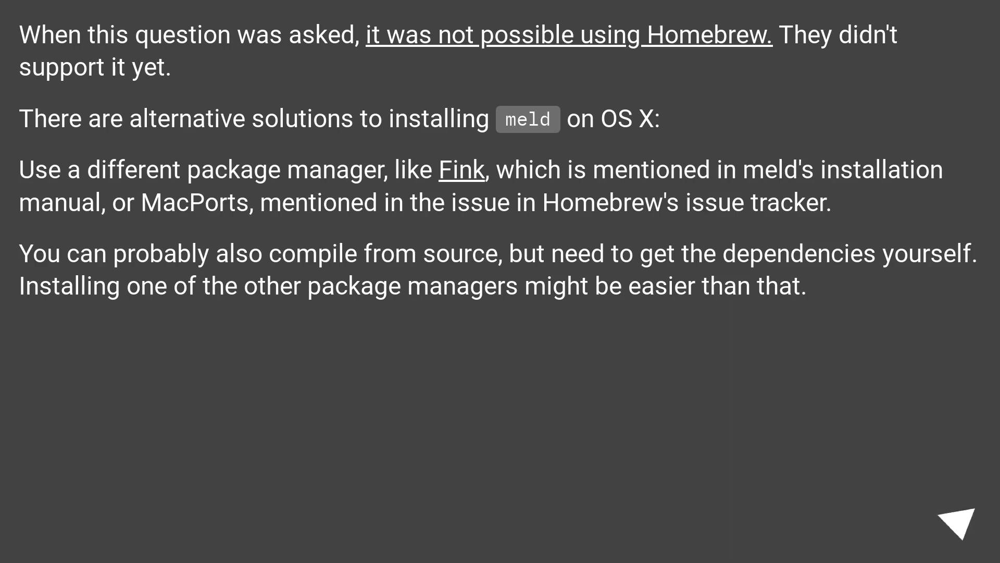
left_click(966, 522)
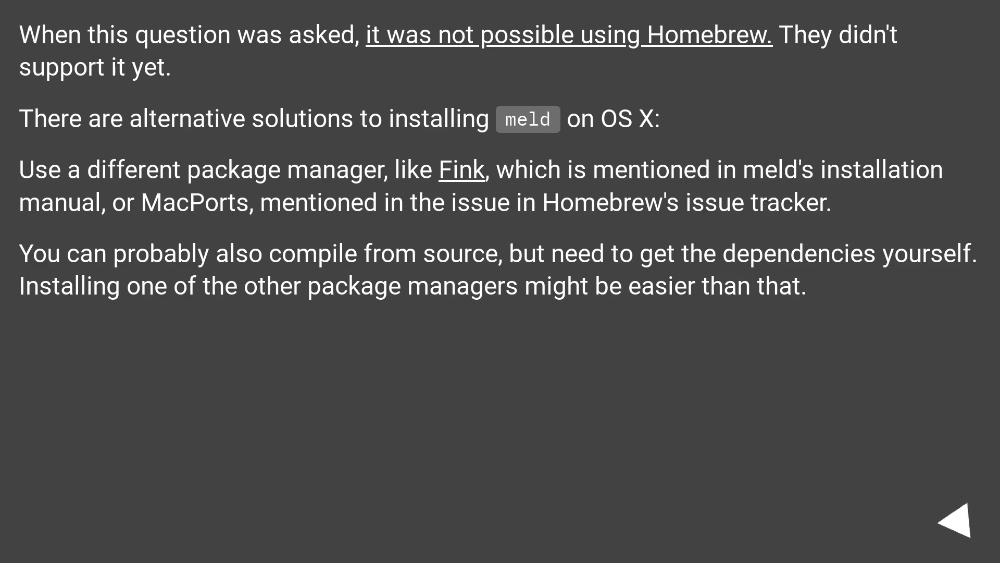
left_click(961, 517)
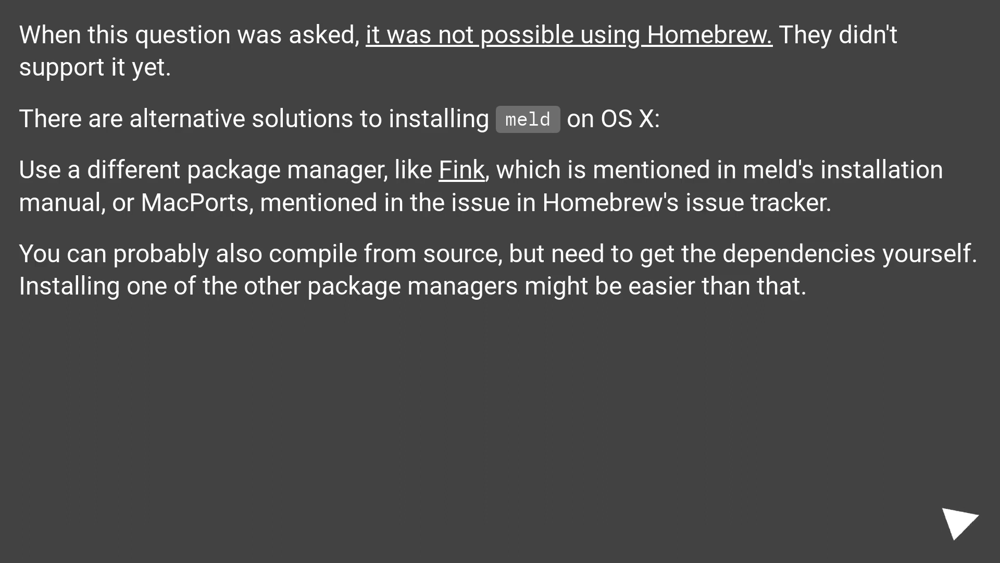
left_click(960, 515)
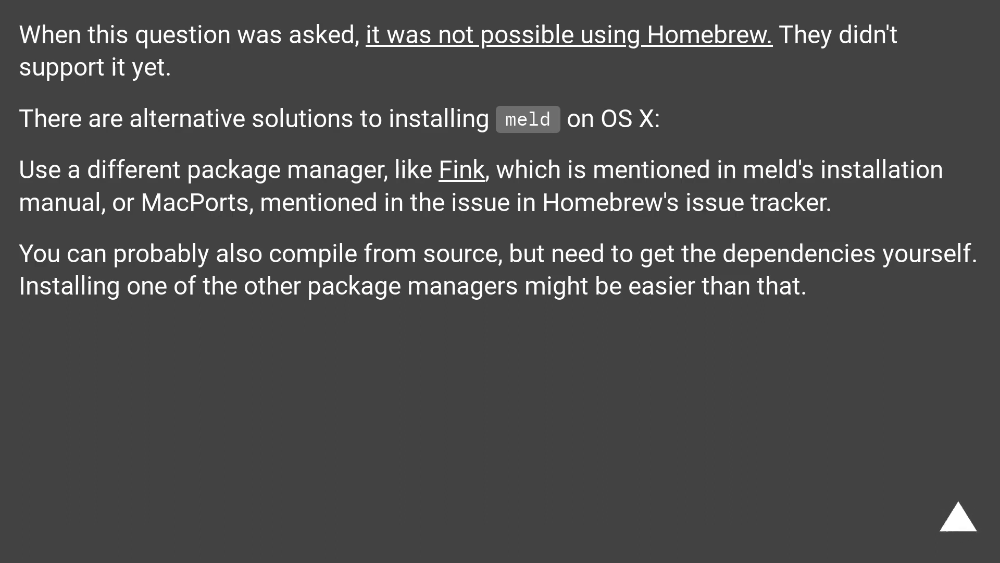
left_click(952, 517)
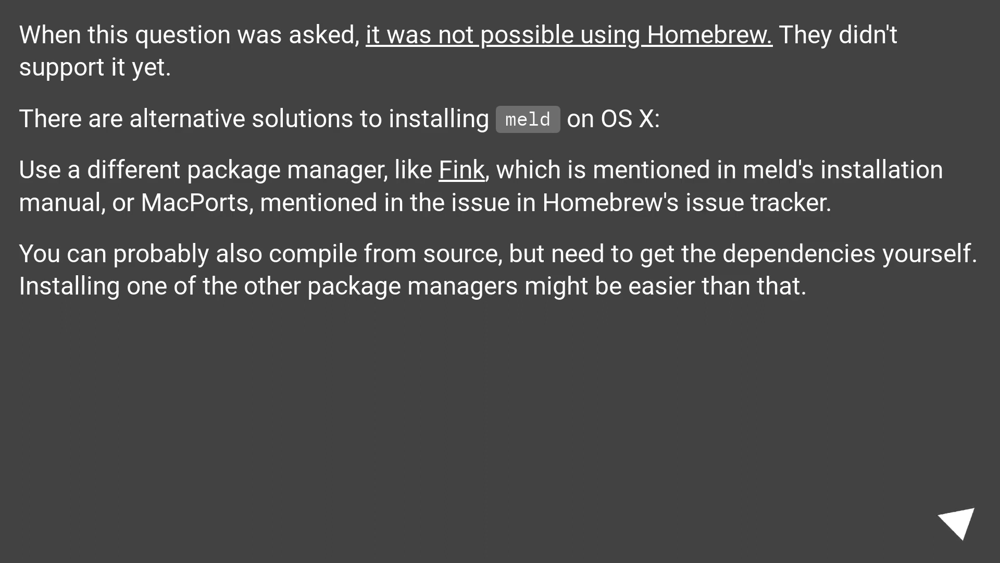
left_click(963, 518)
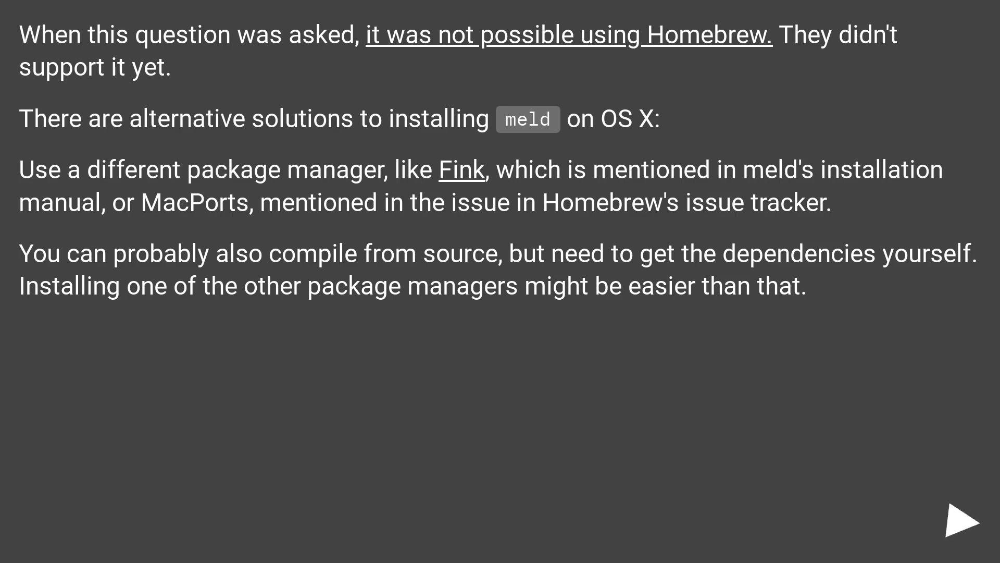
left_click(960, 520)
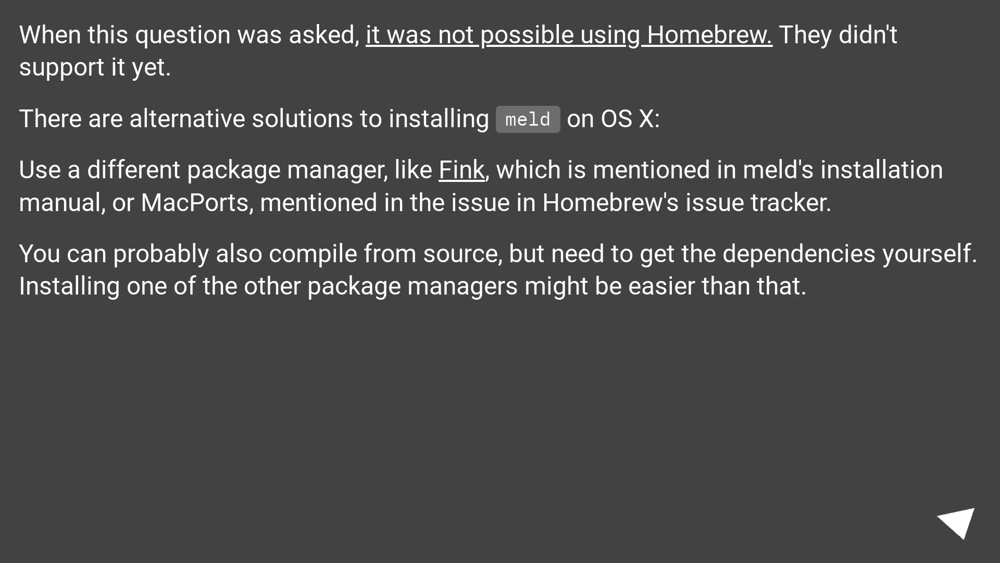
left_click(960, 521)
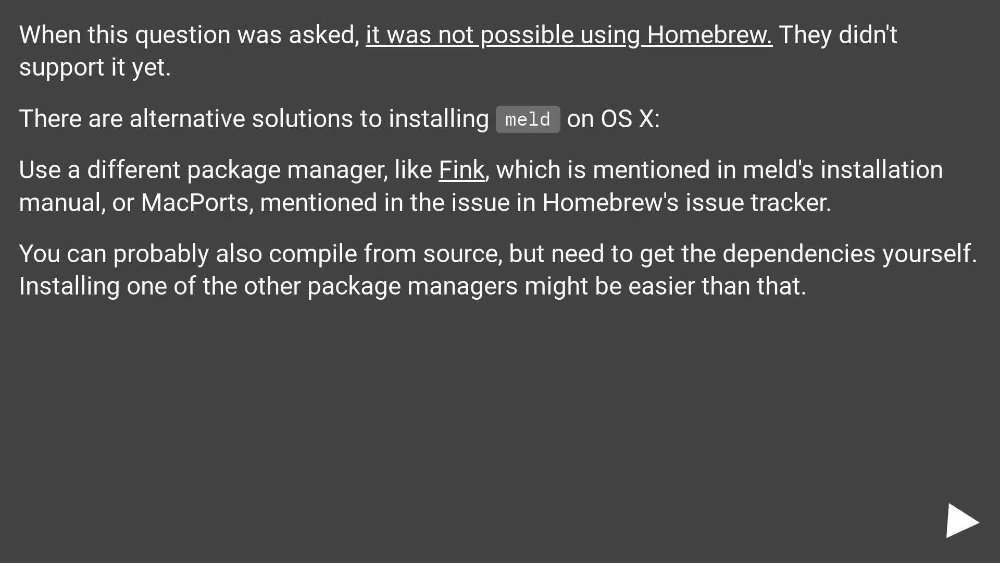
left_click(963, 519)
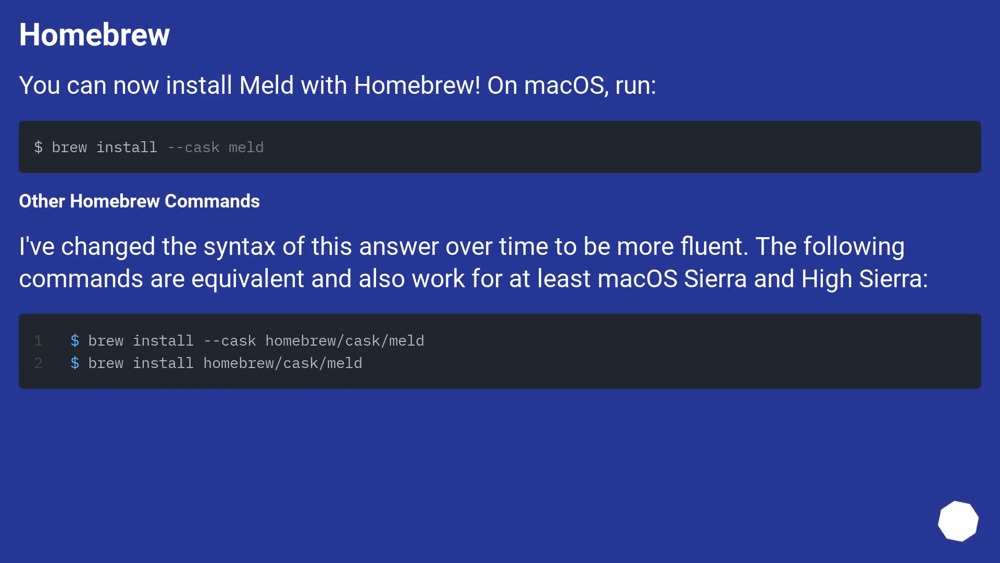
scroll("down", 3)
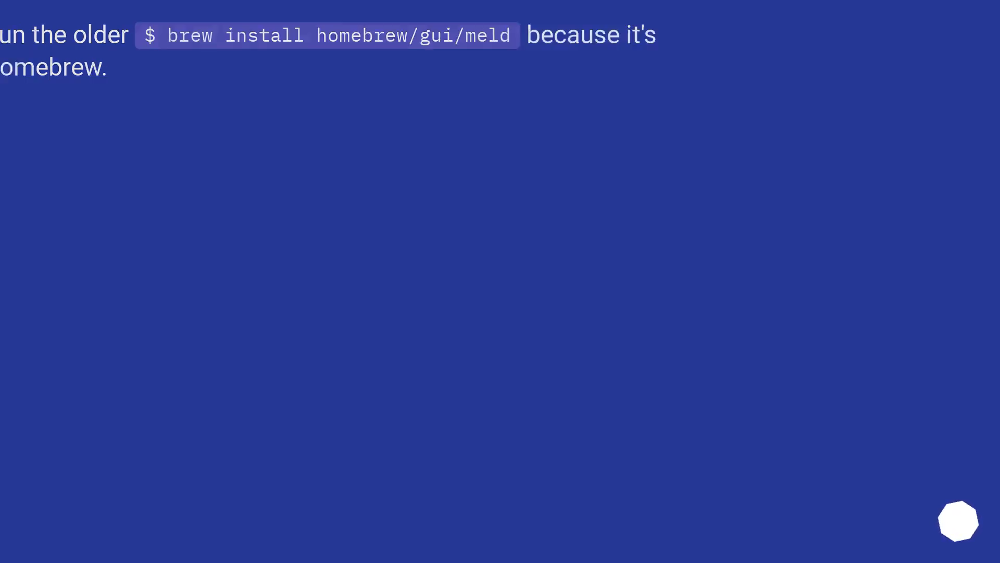
scroll("down", 3)
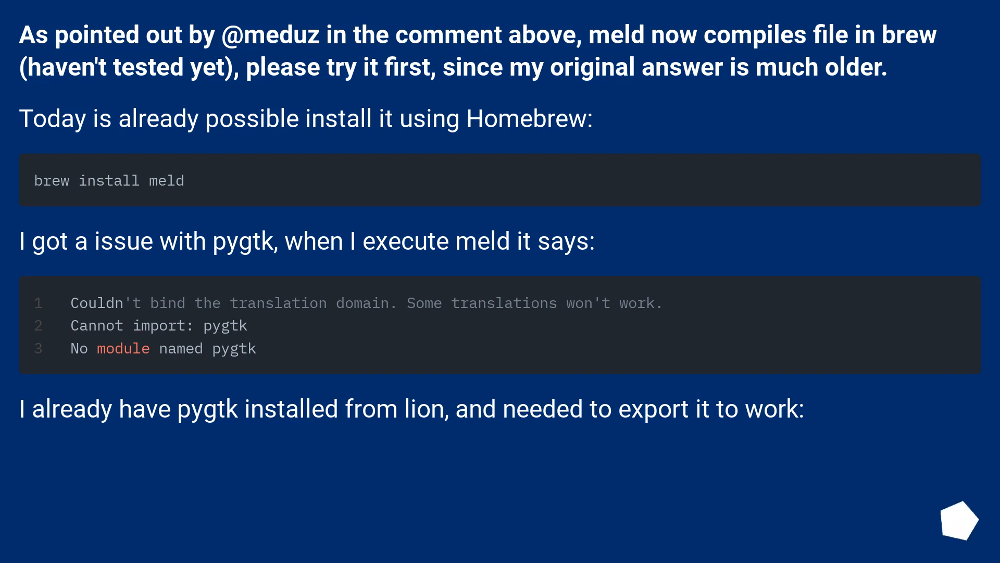
scroll("down", 3)
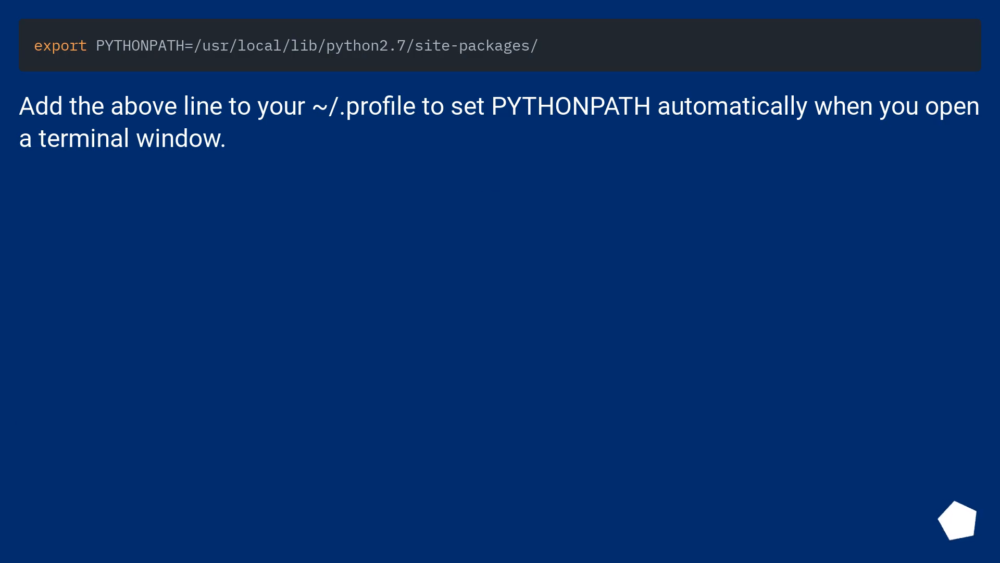